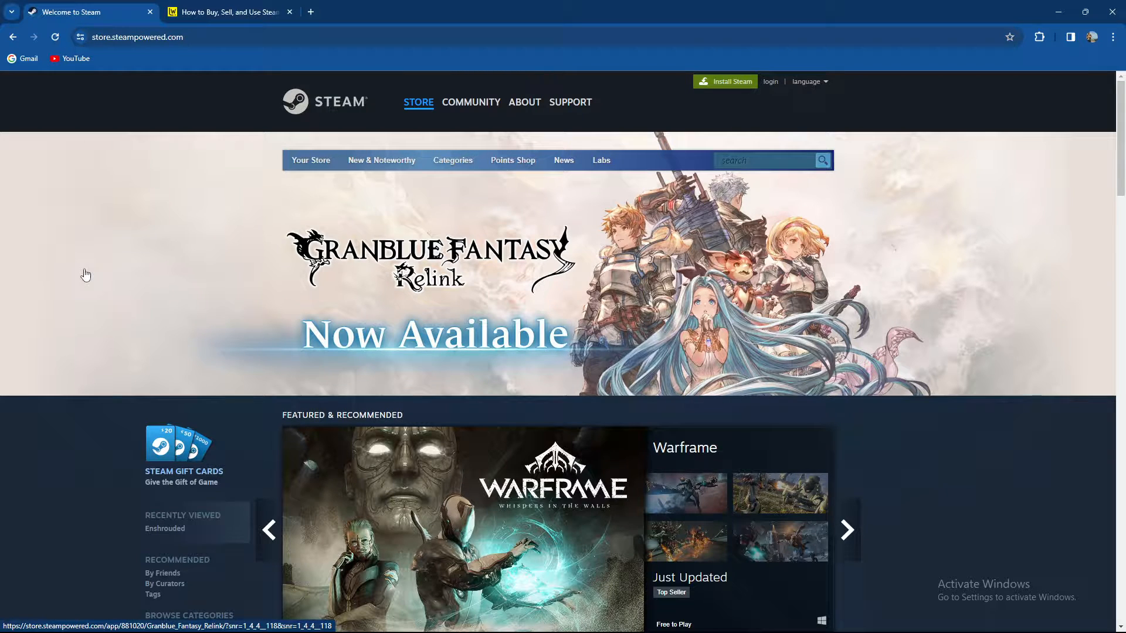
- Switch to the Lifewire 'How to Buy, Sell, and Use Steam Trading Cards' tab
{"action": "left_click", "coordinate": [226, 12]}
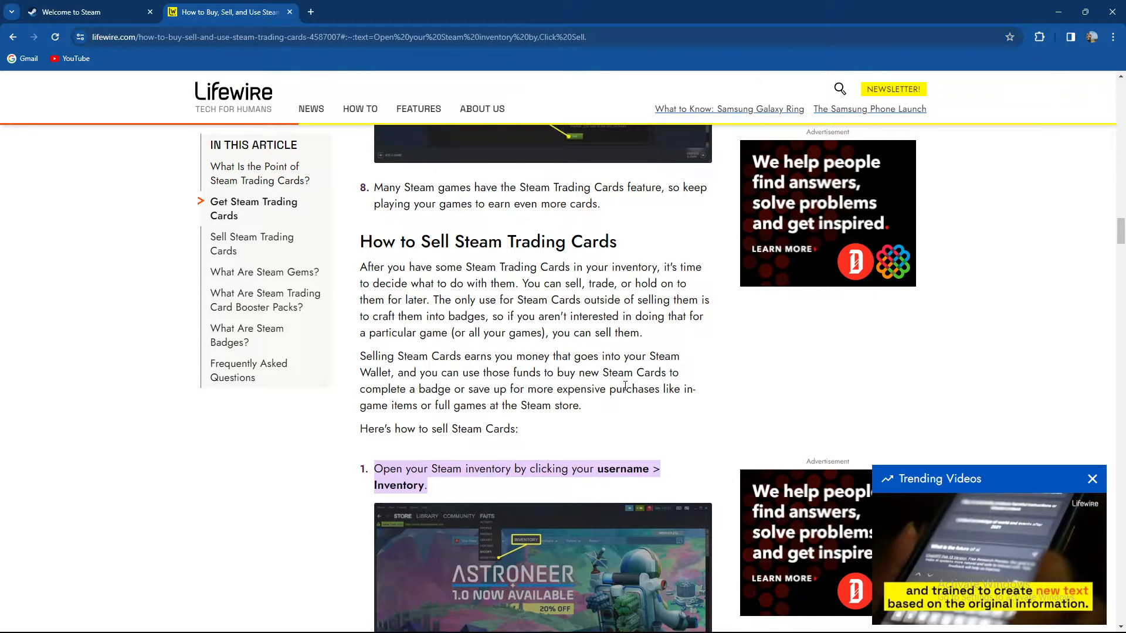
- Reopen the Lifewire article from the Google result and scroll to step 2, choosing a card to sell
{"action": "scroll", "scroll_direction": "down", "scroll_amount": 3}
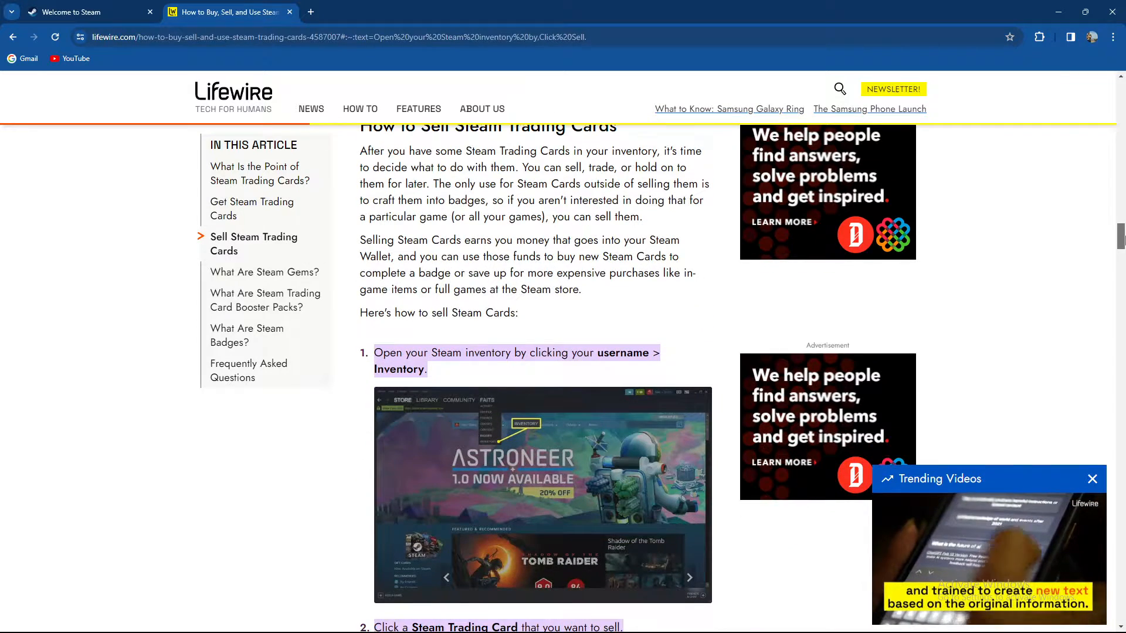
{"action": "scroll", "scroll_direction": "down", "scroll_amount": 3}
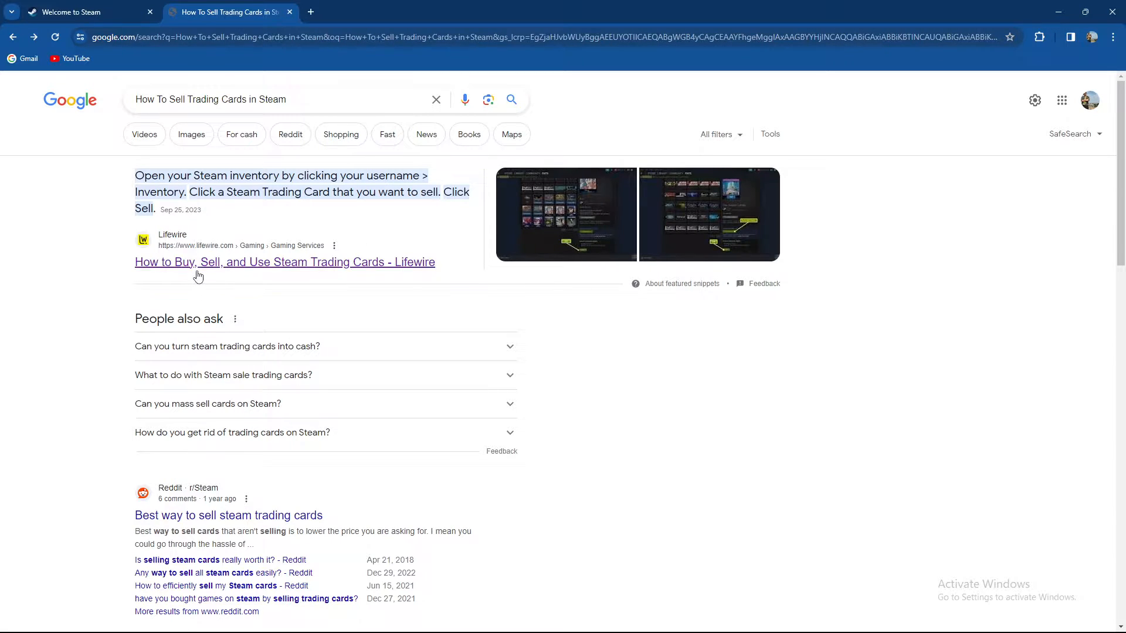
{"action": "left_click", "coordinate": [284, 262]}
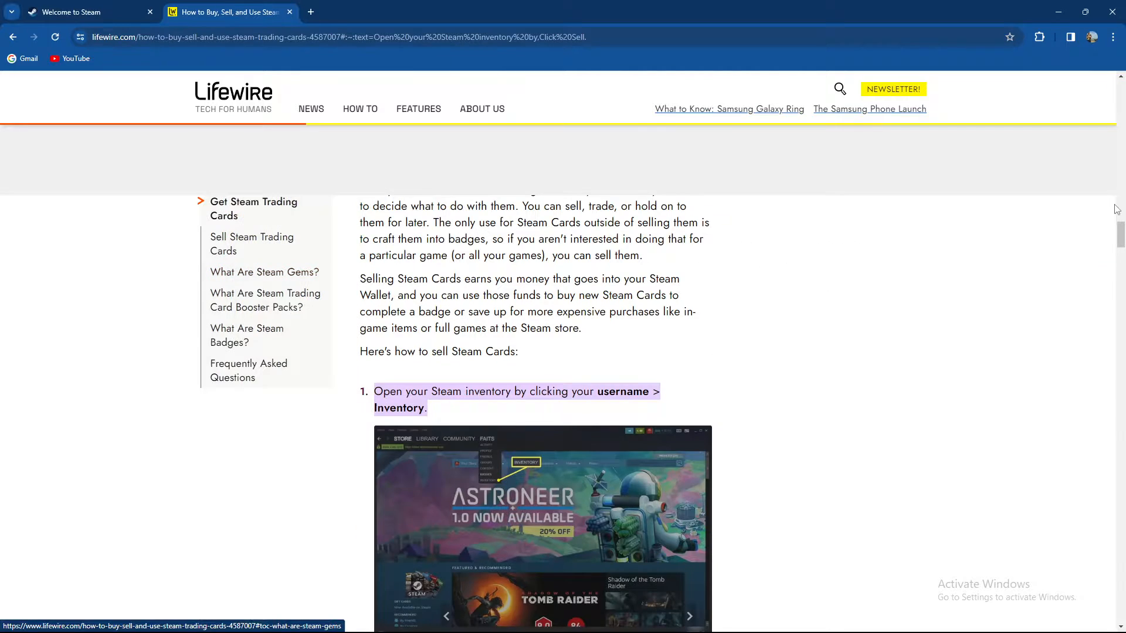
{"action": "scroll", "scroll_direction": "down", "scroll_amount": 3}
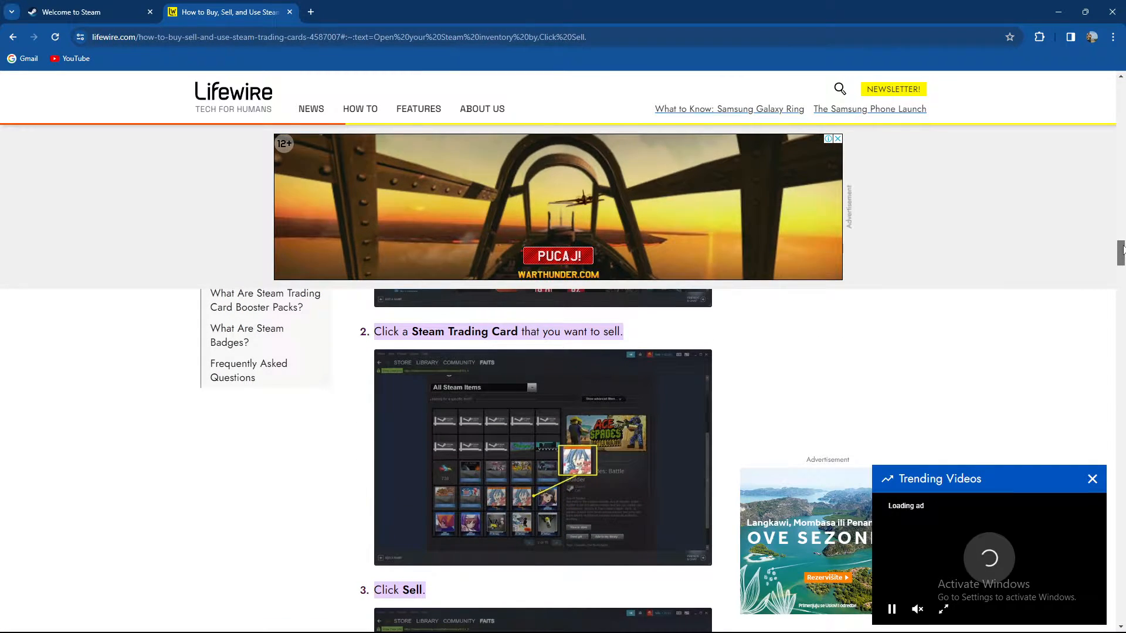
- Scroll past steps 3 and 4 until step 5, confirming the sale with OK, is showing
{"action": "scroll", "scroll_direction": "down", "scroll_amount": 3}
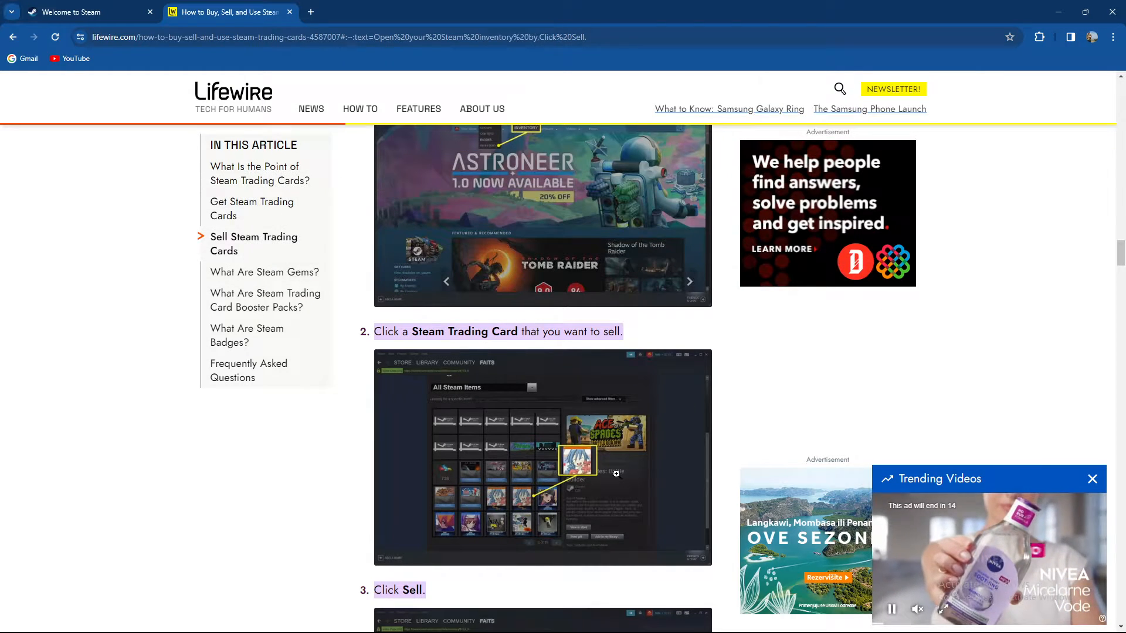
{"action": "scroll", "scroll_direction": "down", "scroll_amount": 3}
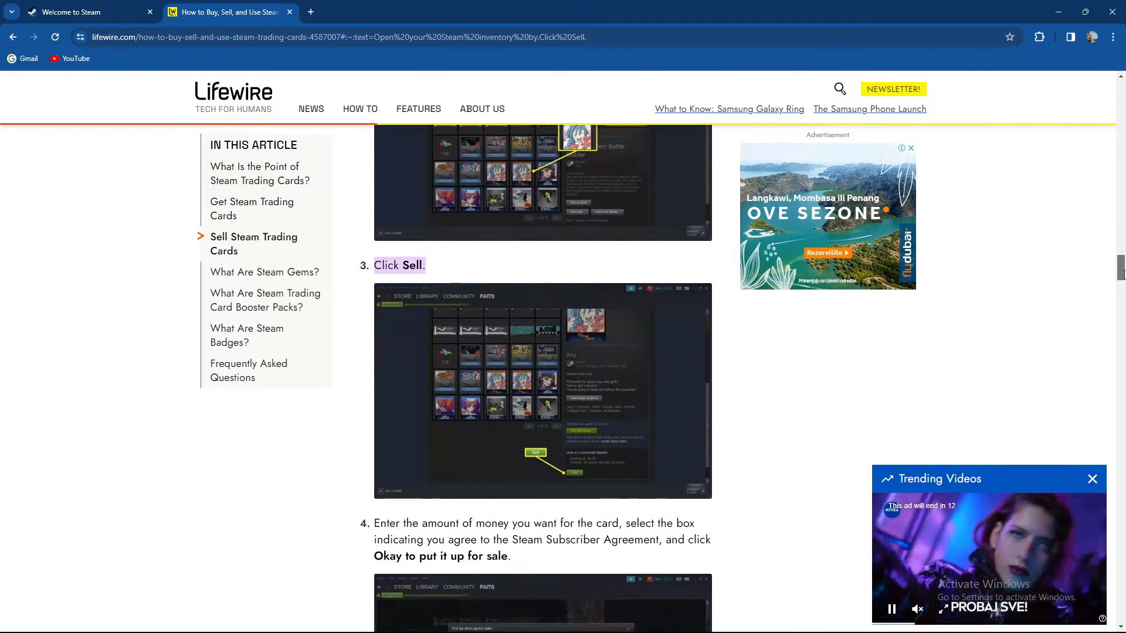
{"action": "scroll", "scroll_direction": "down", "scroll_amount": 3}
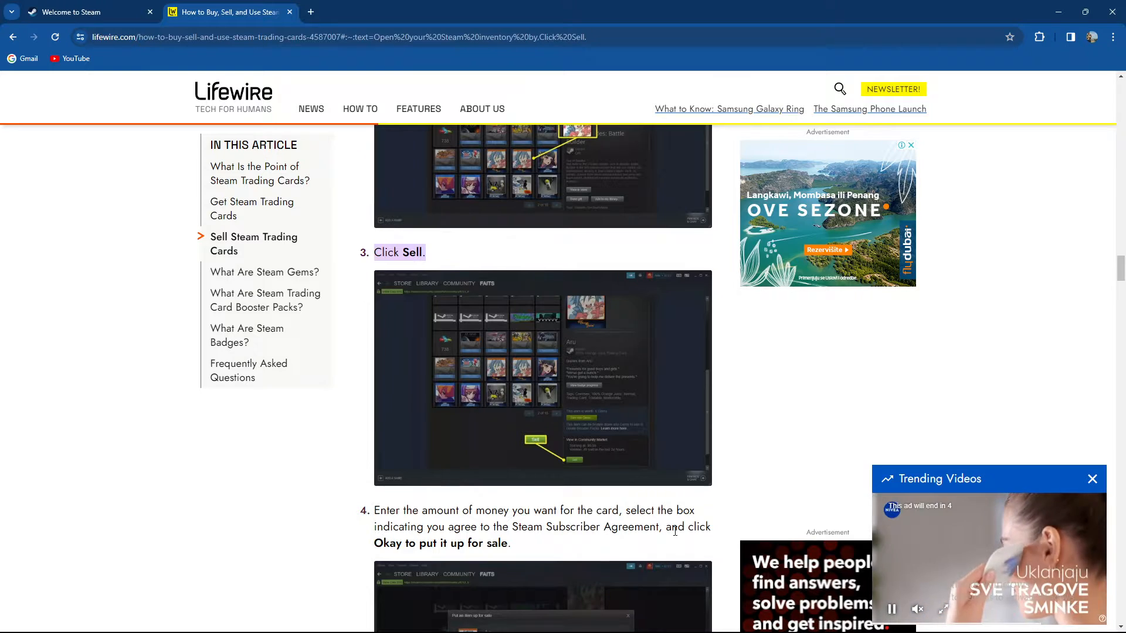
{"action": "mouse_move", "coordinate": [1061, 330]}
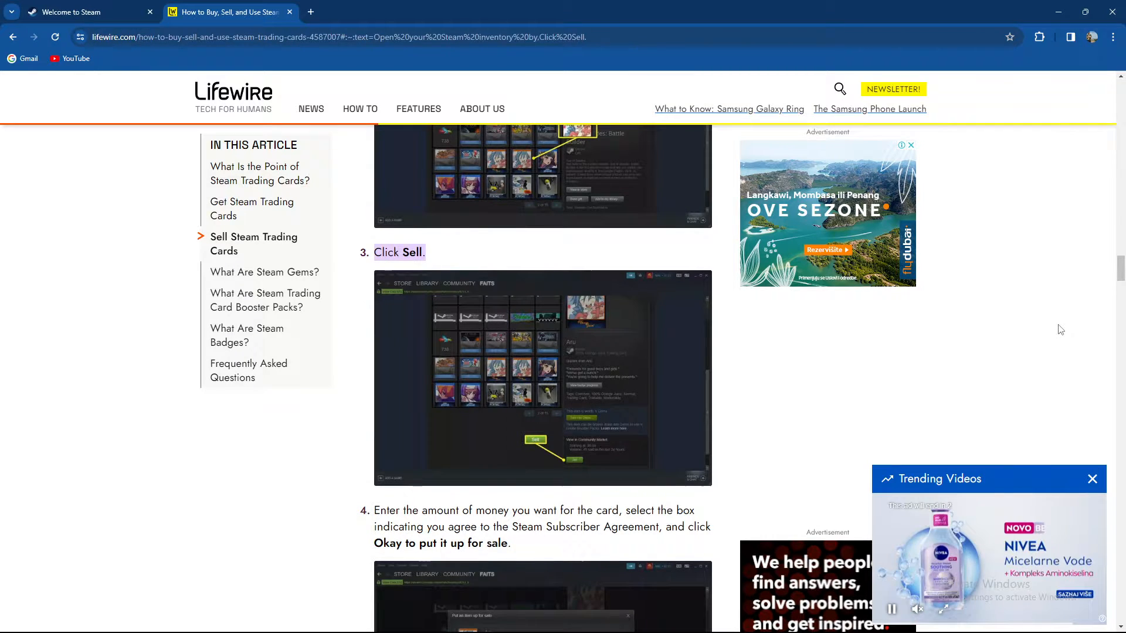
{"action": "scroll", "scroll_direction": "down", "scroll_amount": 3}
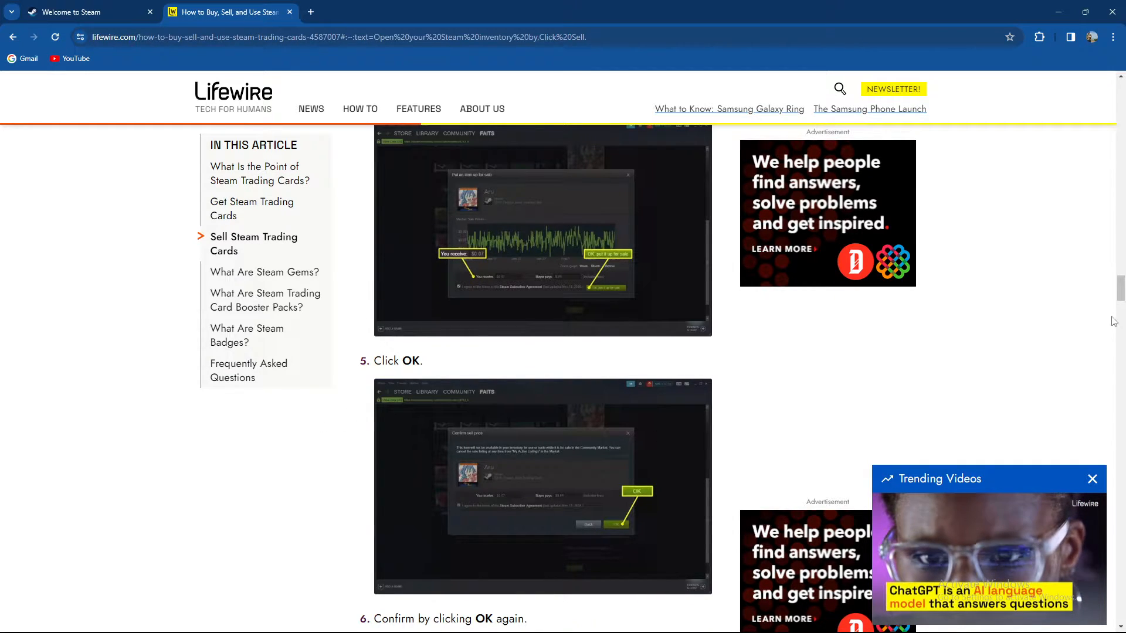
- Scroll past step 7 on Steam Guard confirmations toward the 'What Are Steam Gems?' heading
{"action": "scroll", "scroll_direction": "down", "scroll_amount": 3}
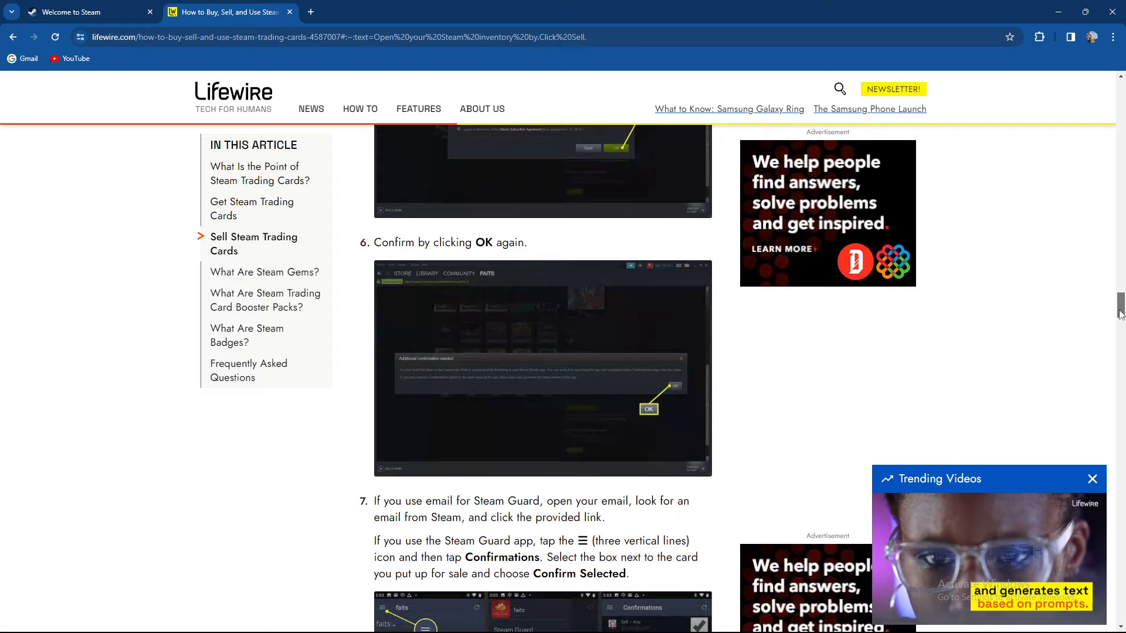
{"action": "scroll", "scroll_direction": "down", "scroll_amount": 3}
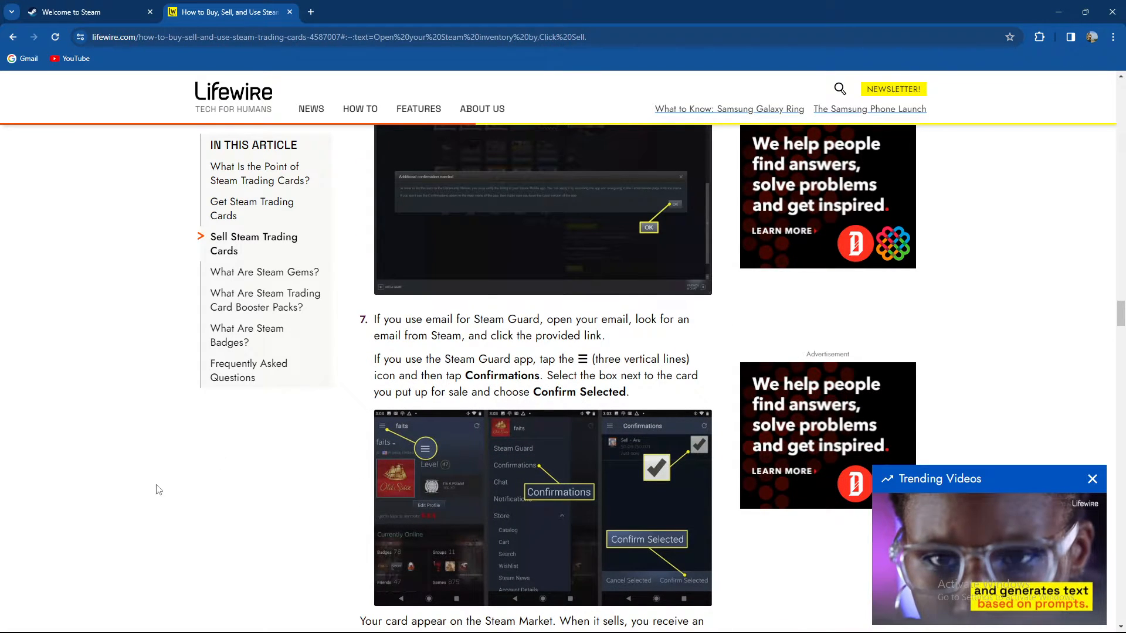
{"action": "mouse_move", "coordinate": [183, 484]}
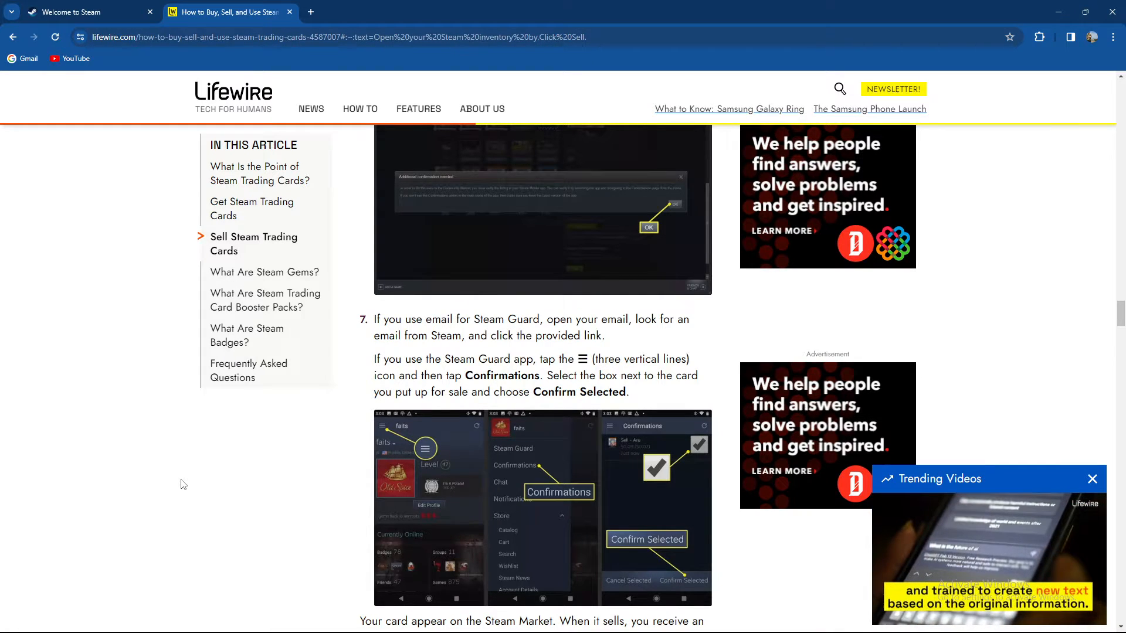
{"action": "mouse_move", "coordinate": [320, 463]}
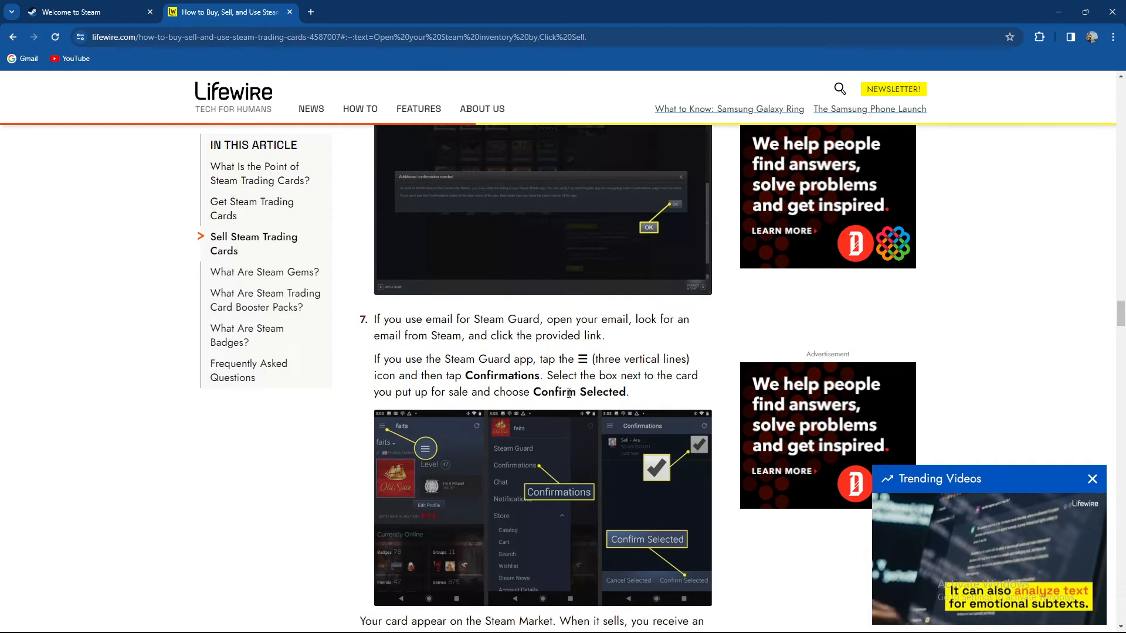
{"action": "scroll", "scroll_direction": "down", "scroll_amount": 3}
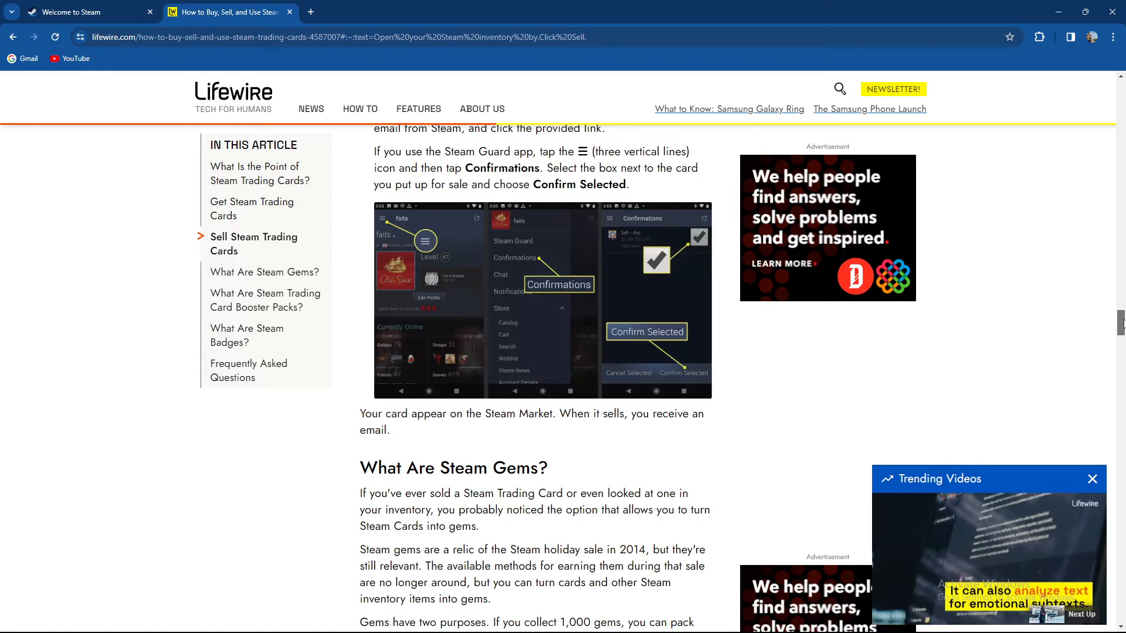
- Leave the Lifewire article and return to the 'Welcome to Steam' store tab
{"action": "scroll", "scroll_direction": "down", "scroll_amount": 3}
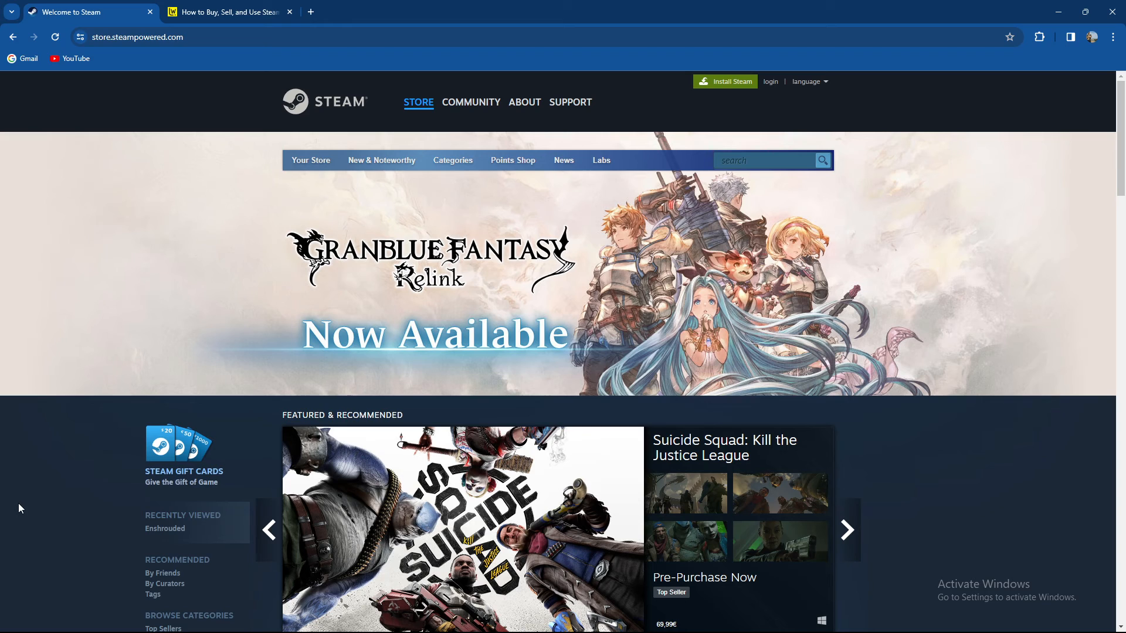
{"action": "left_click", "coordinate": [847, 530]}
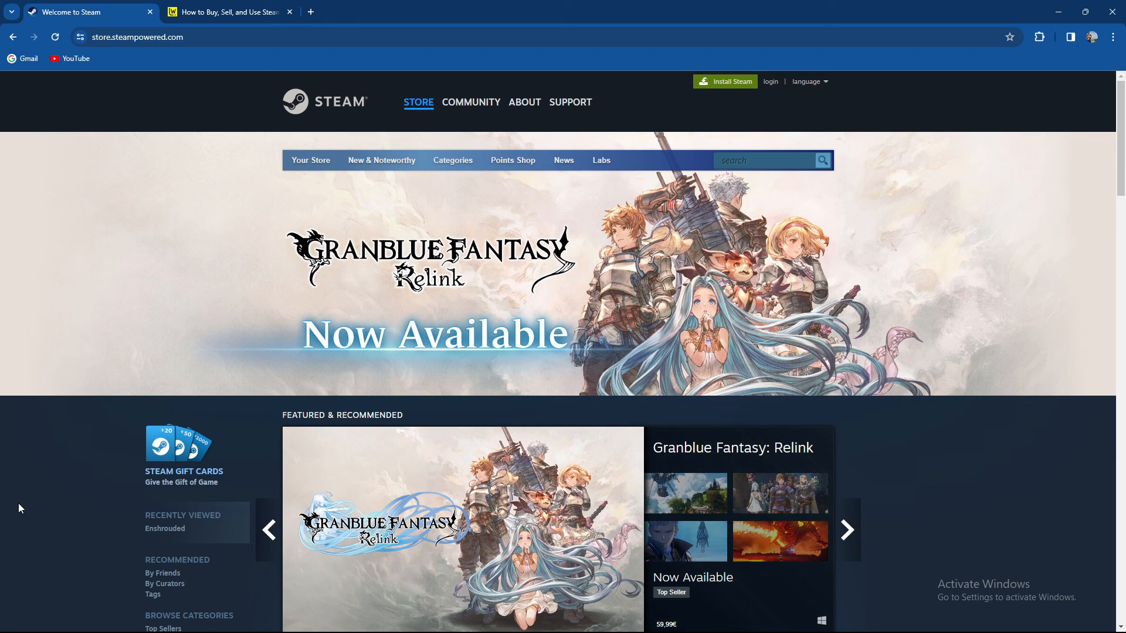